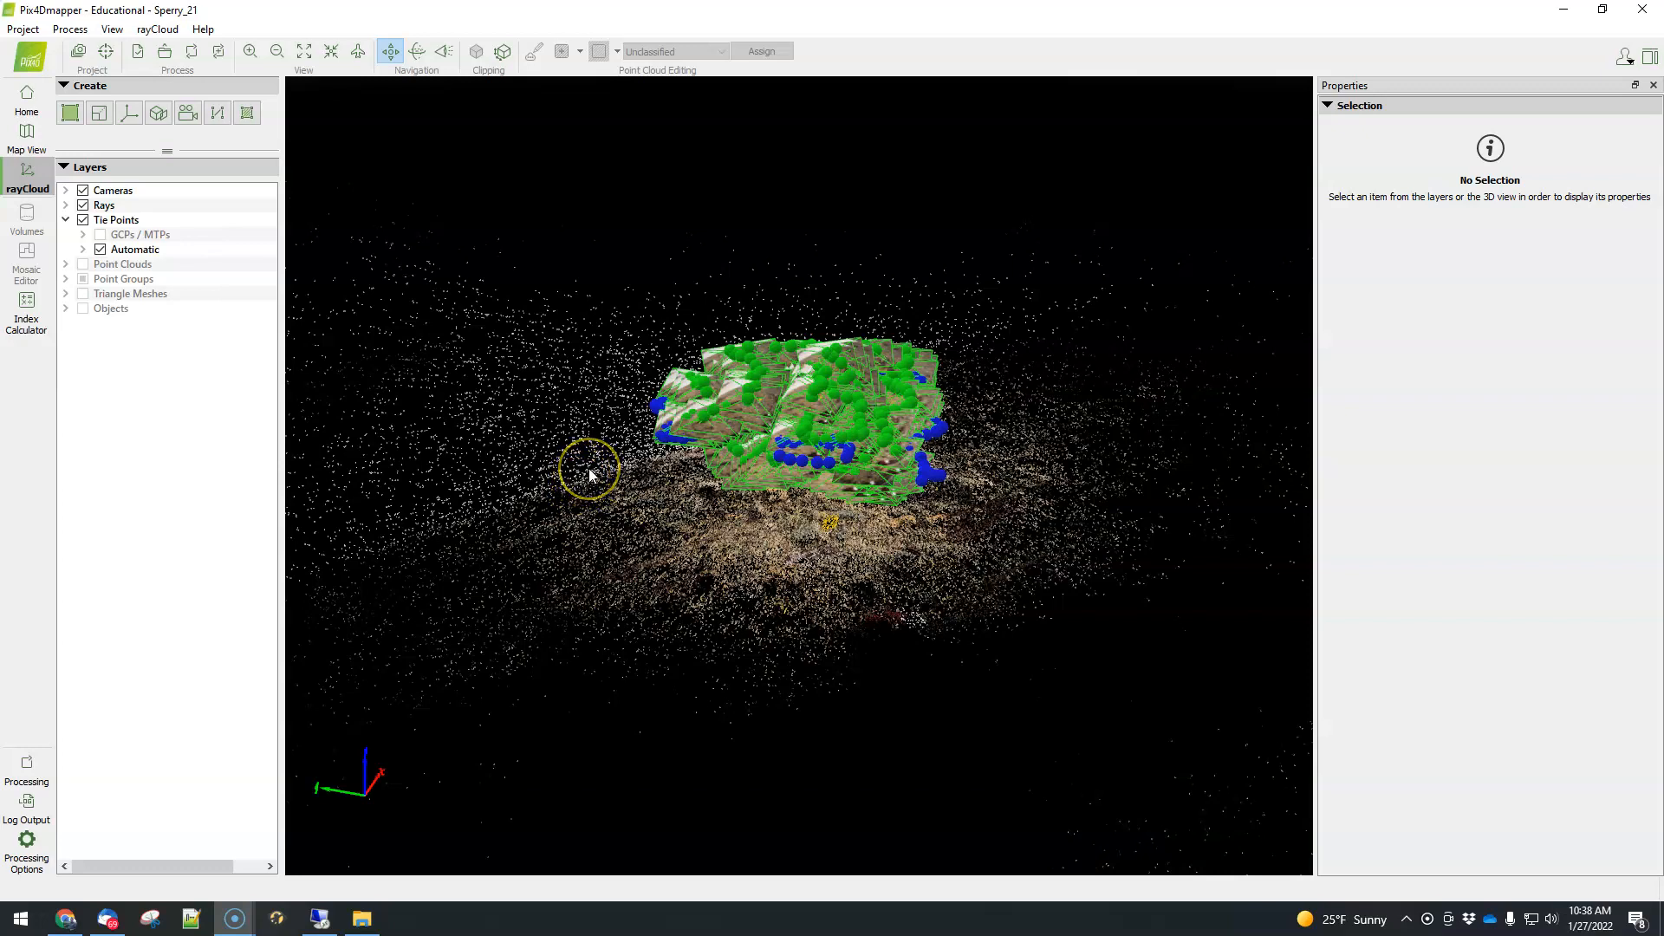
mouse_move(676, 458)
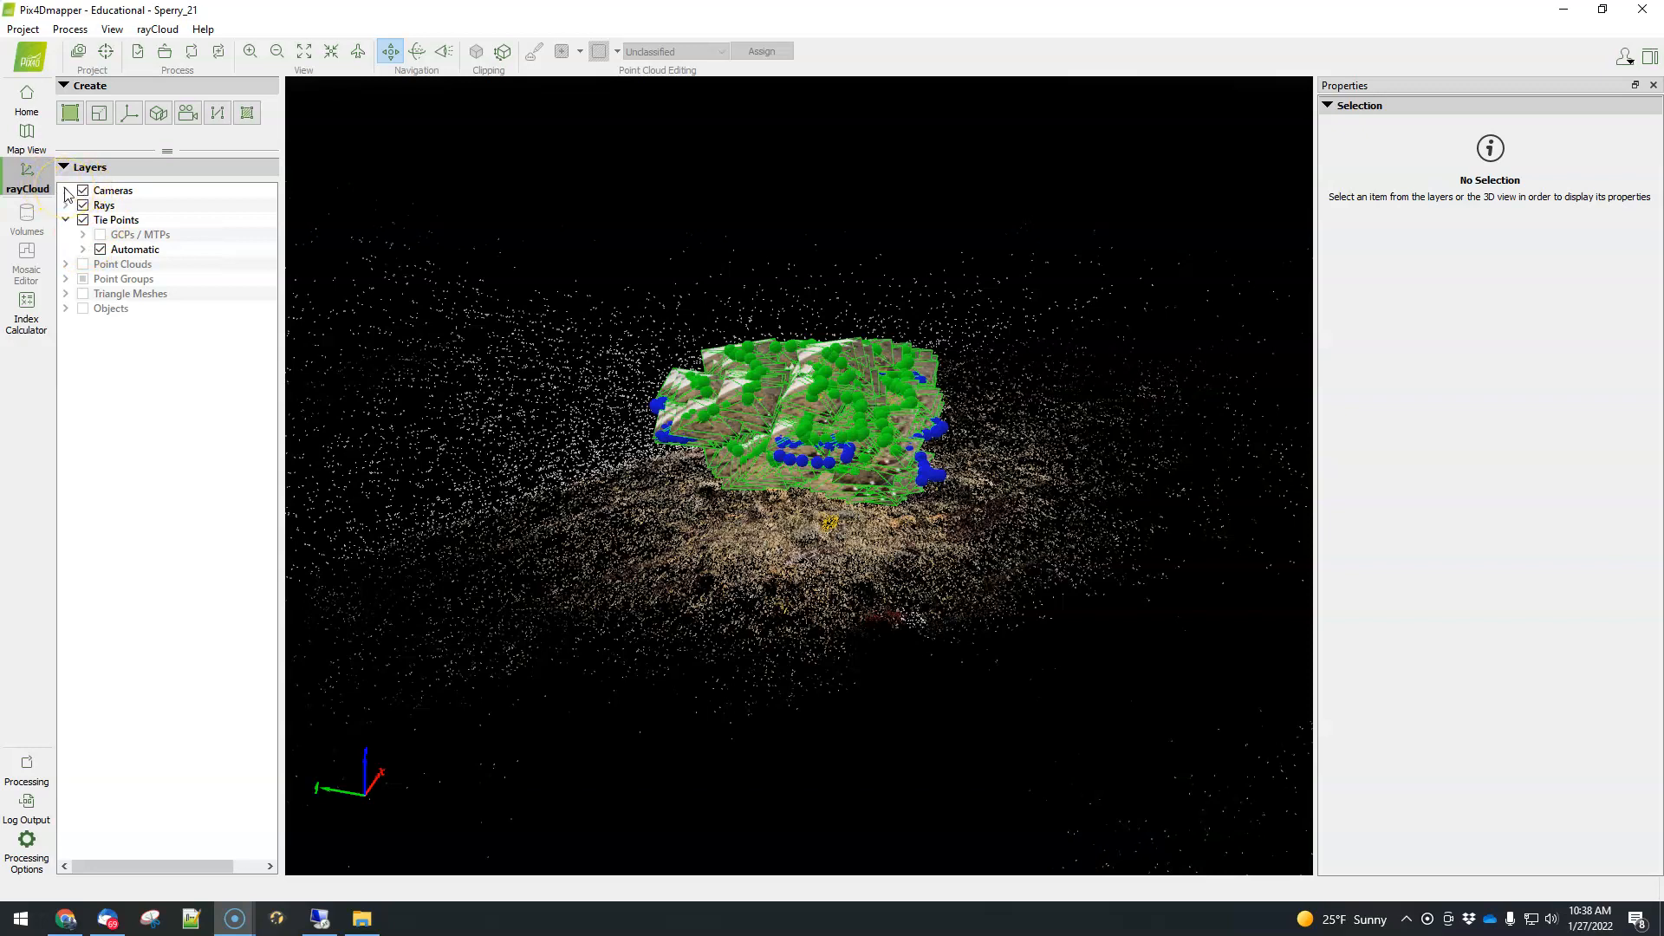
Display camera G0083199.JPG's properties and image preview from the Calibrated Cameras layer
click(66, 190)
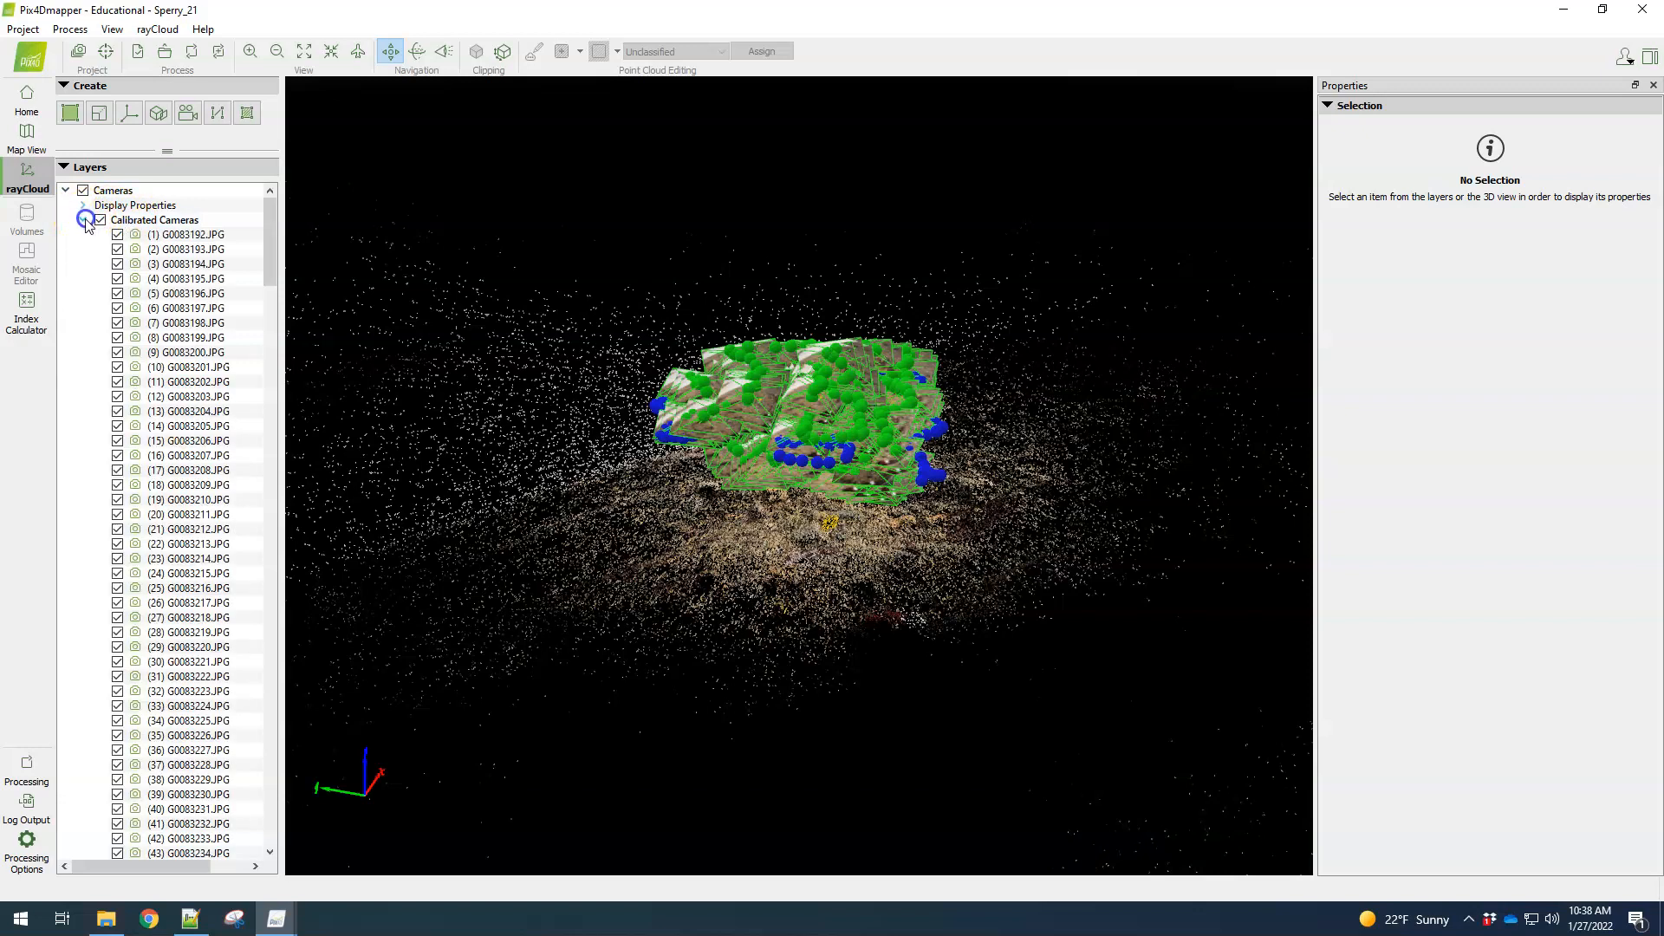
click(194, 336)
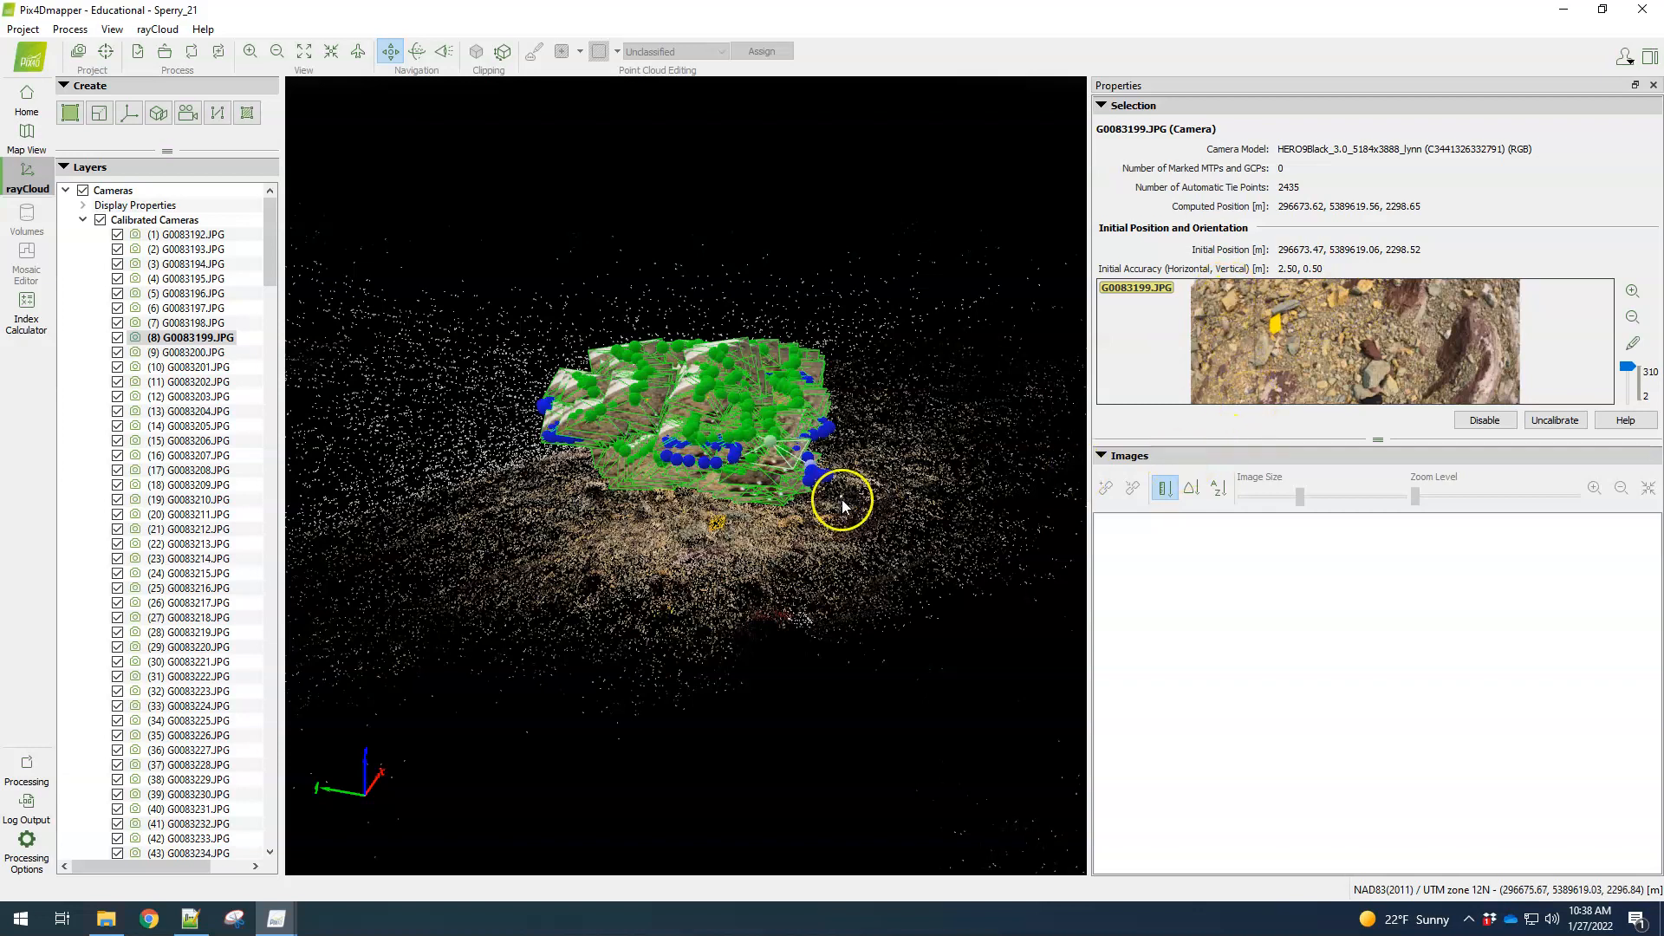
mouse_move(790, 339)
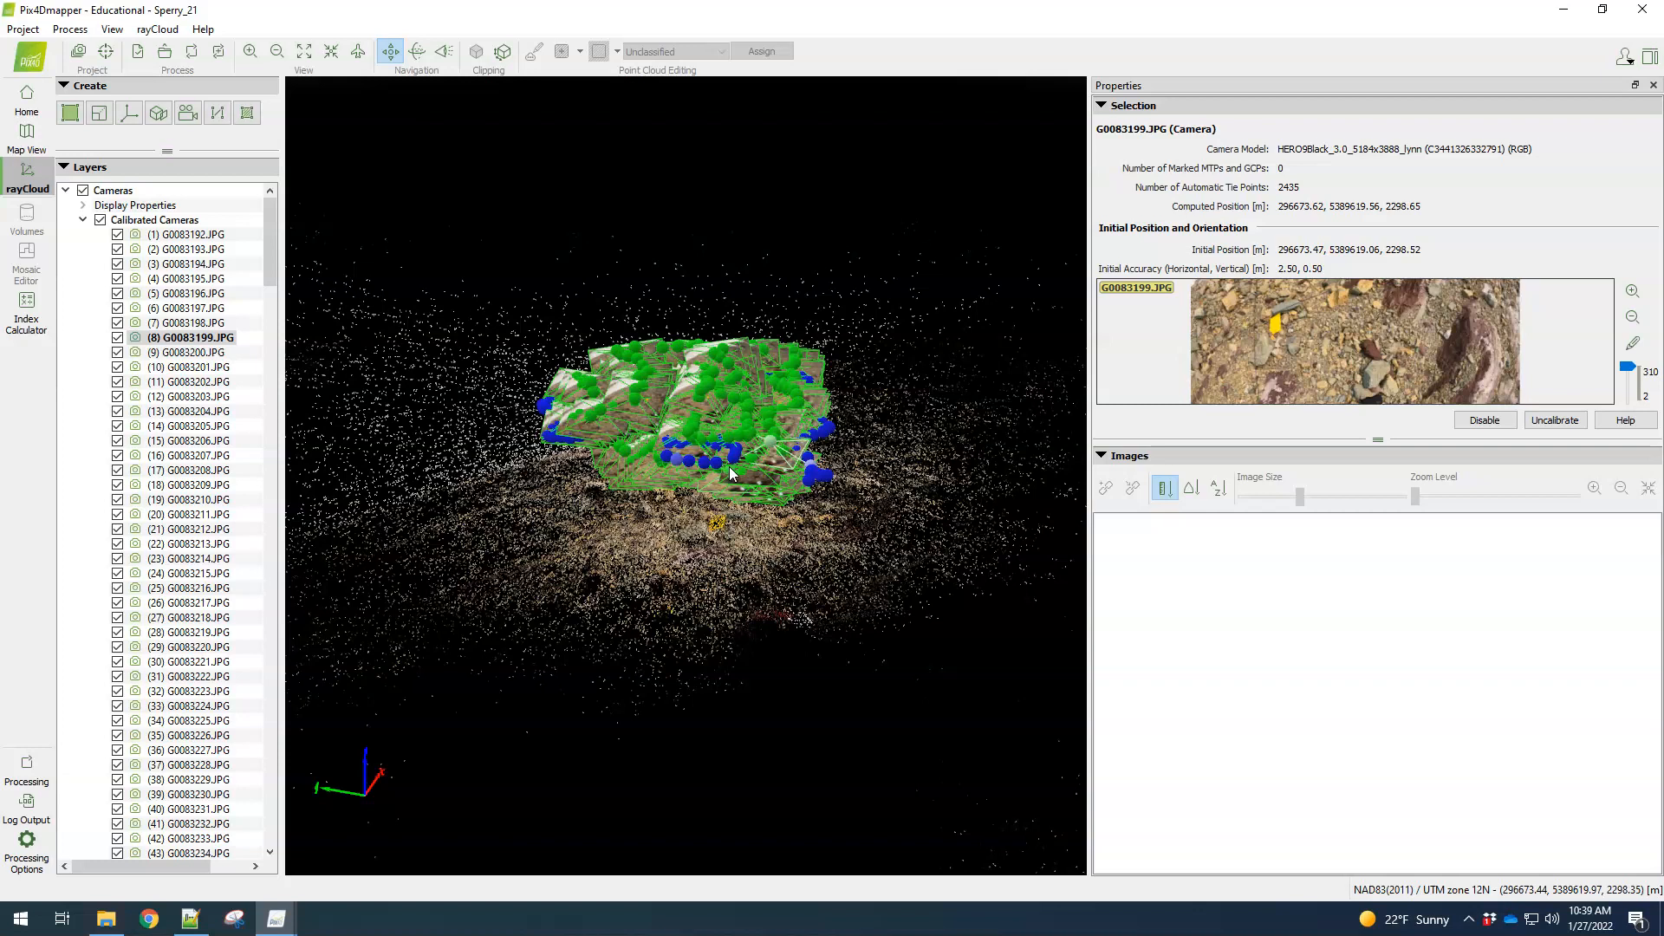
click(727, 470)
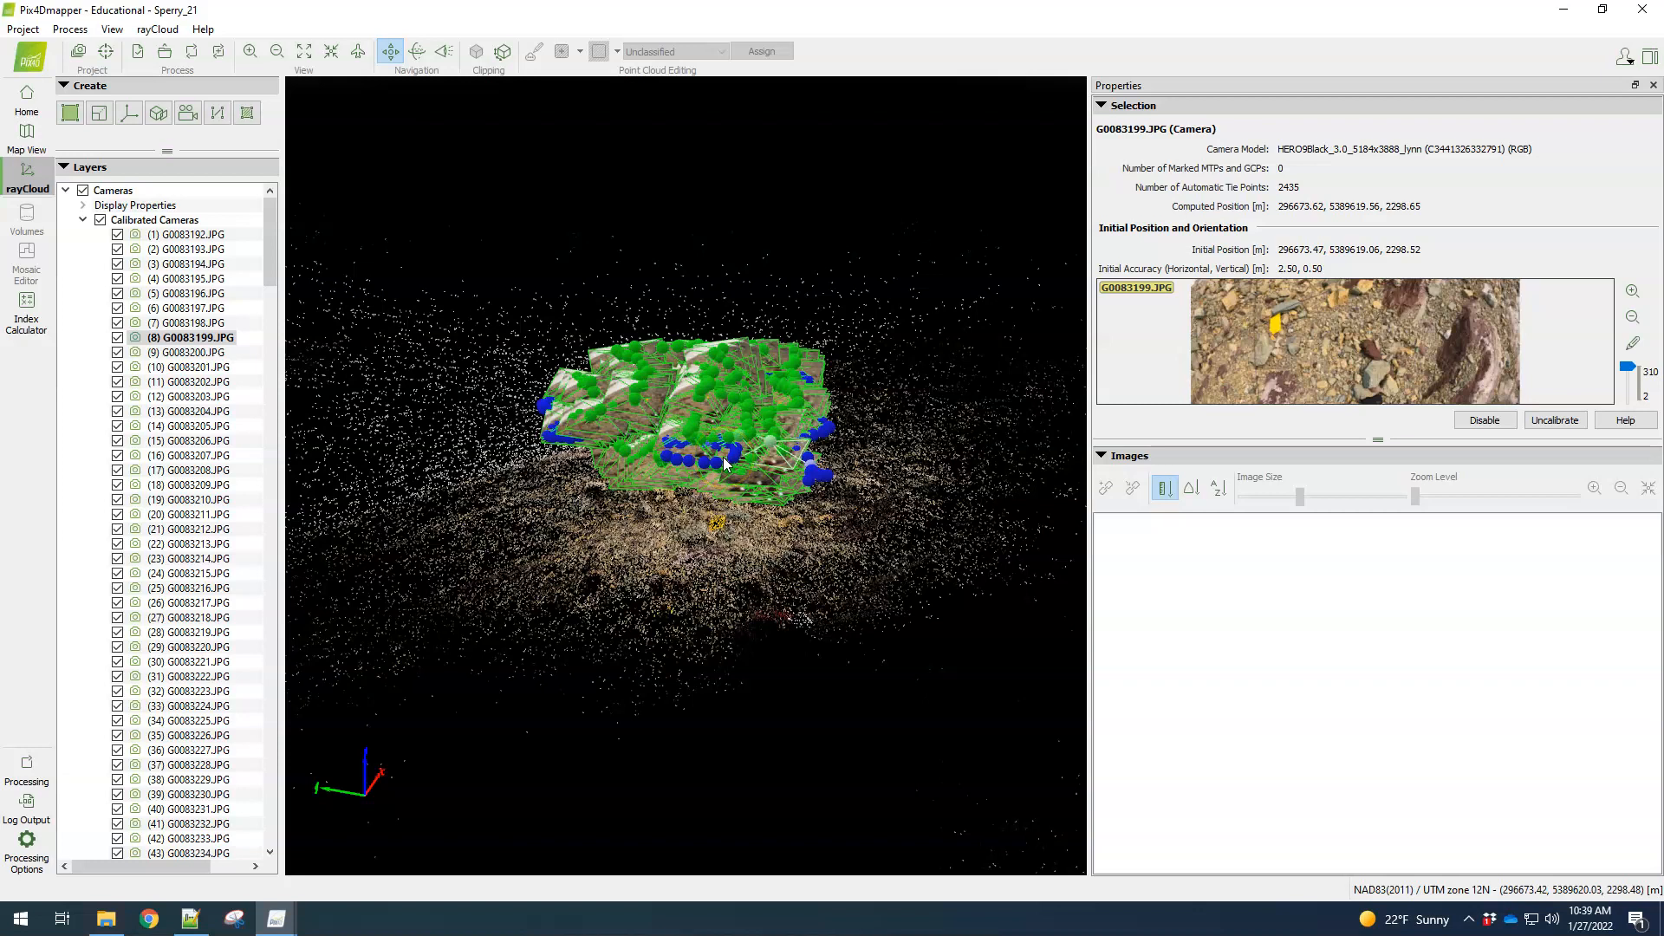
click(727, 458)
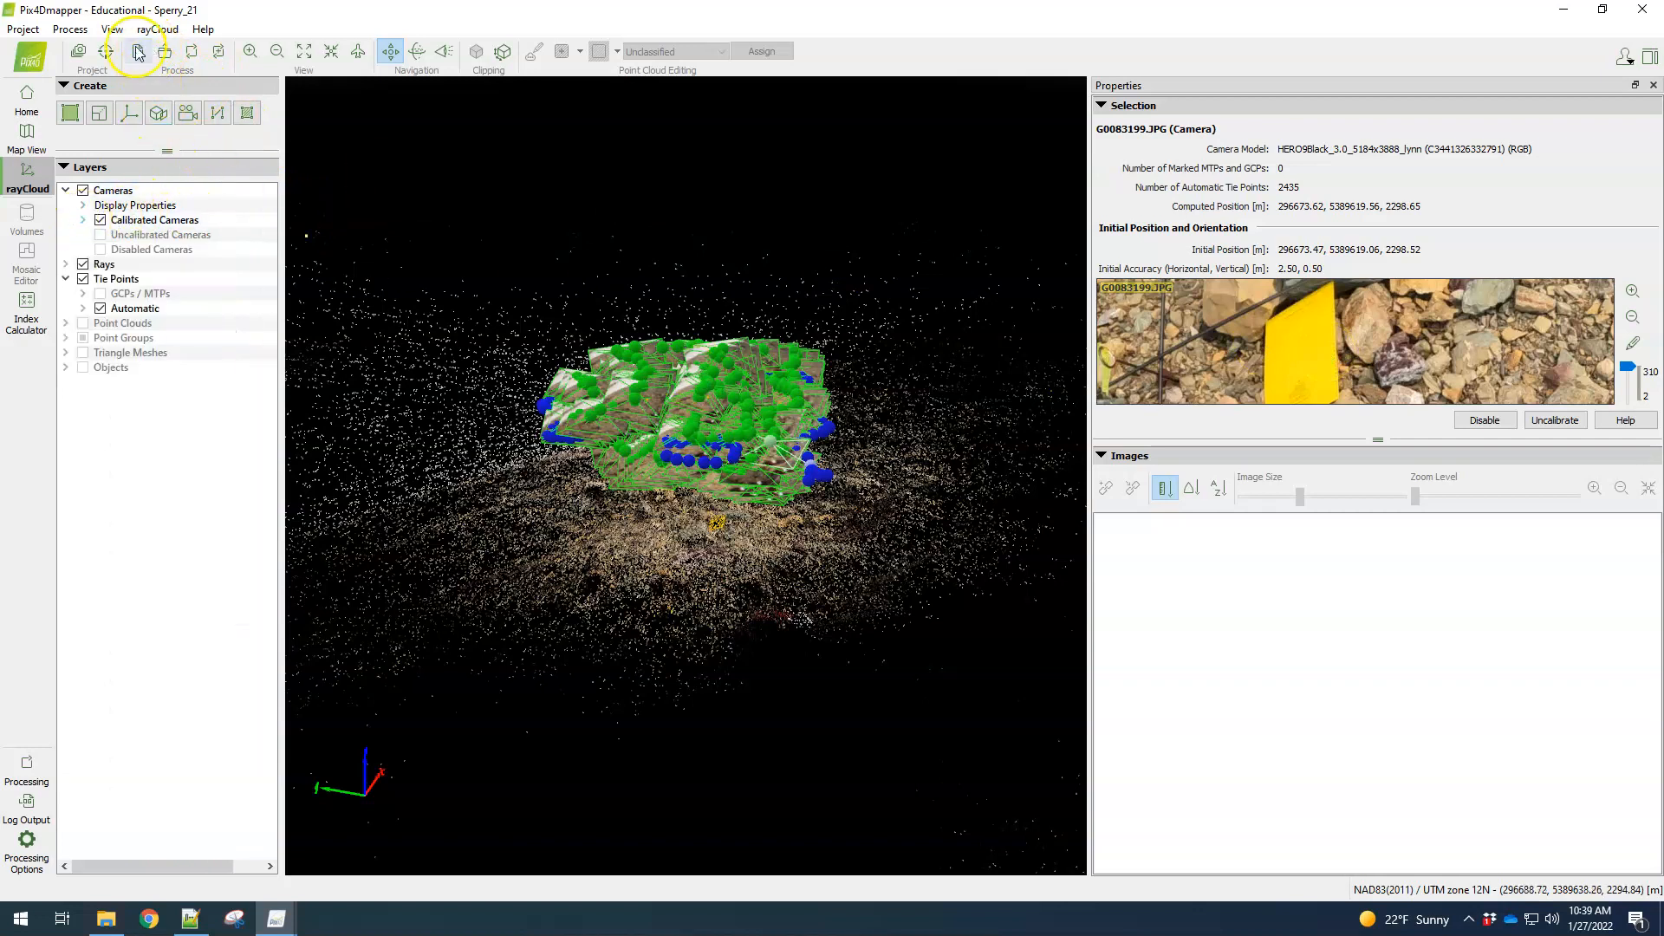
Create the new scale constraint Scale 1 across the notebook diagonal from the rayCloud menu
click(157, 29)
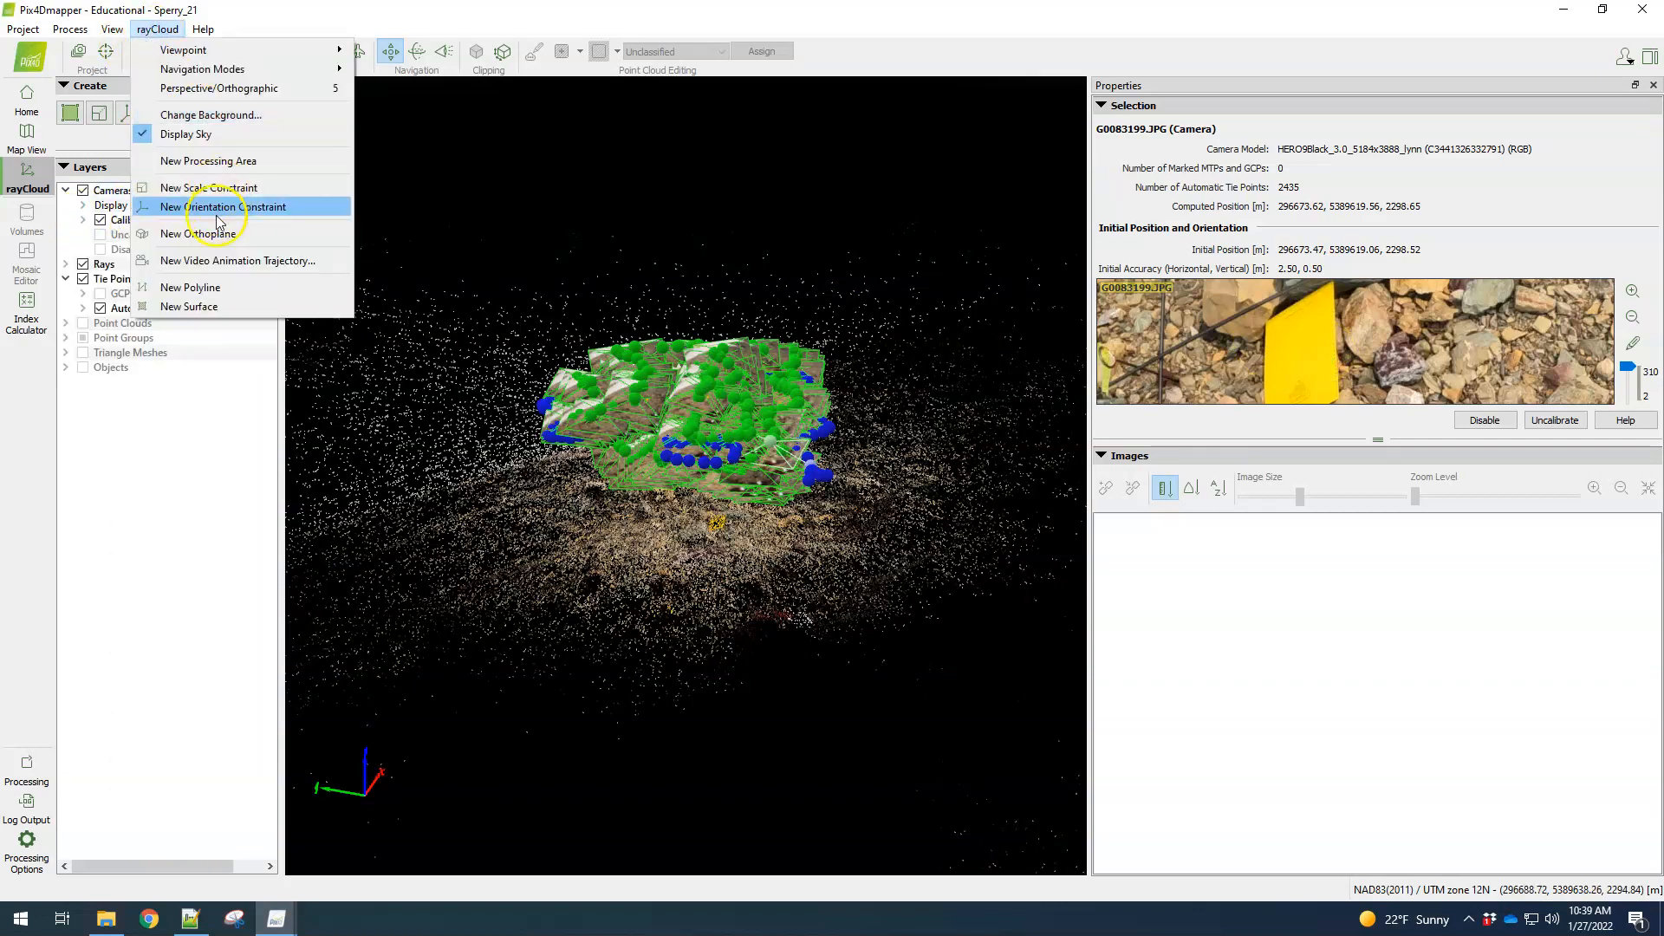
click(209, 188)
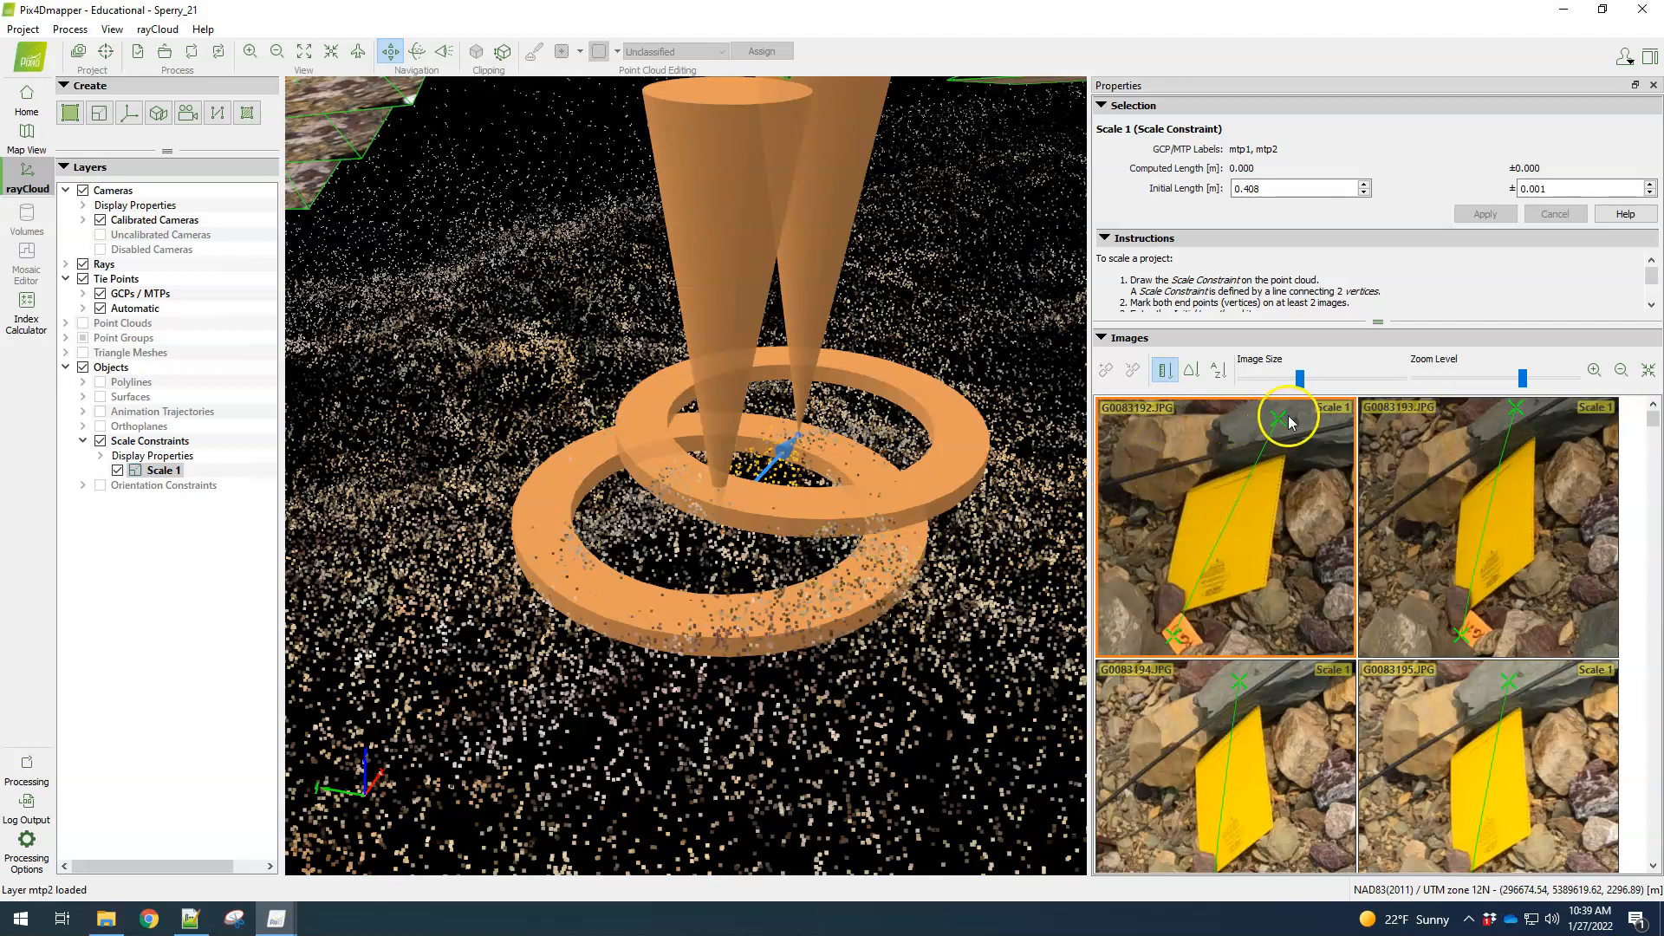
mouse_move(1189, 496)
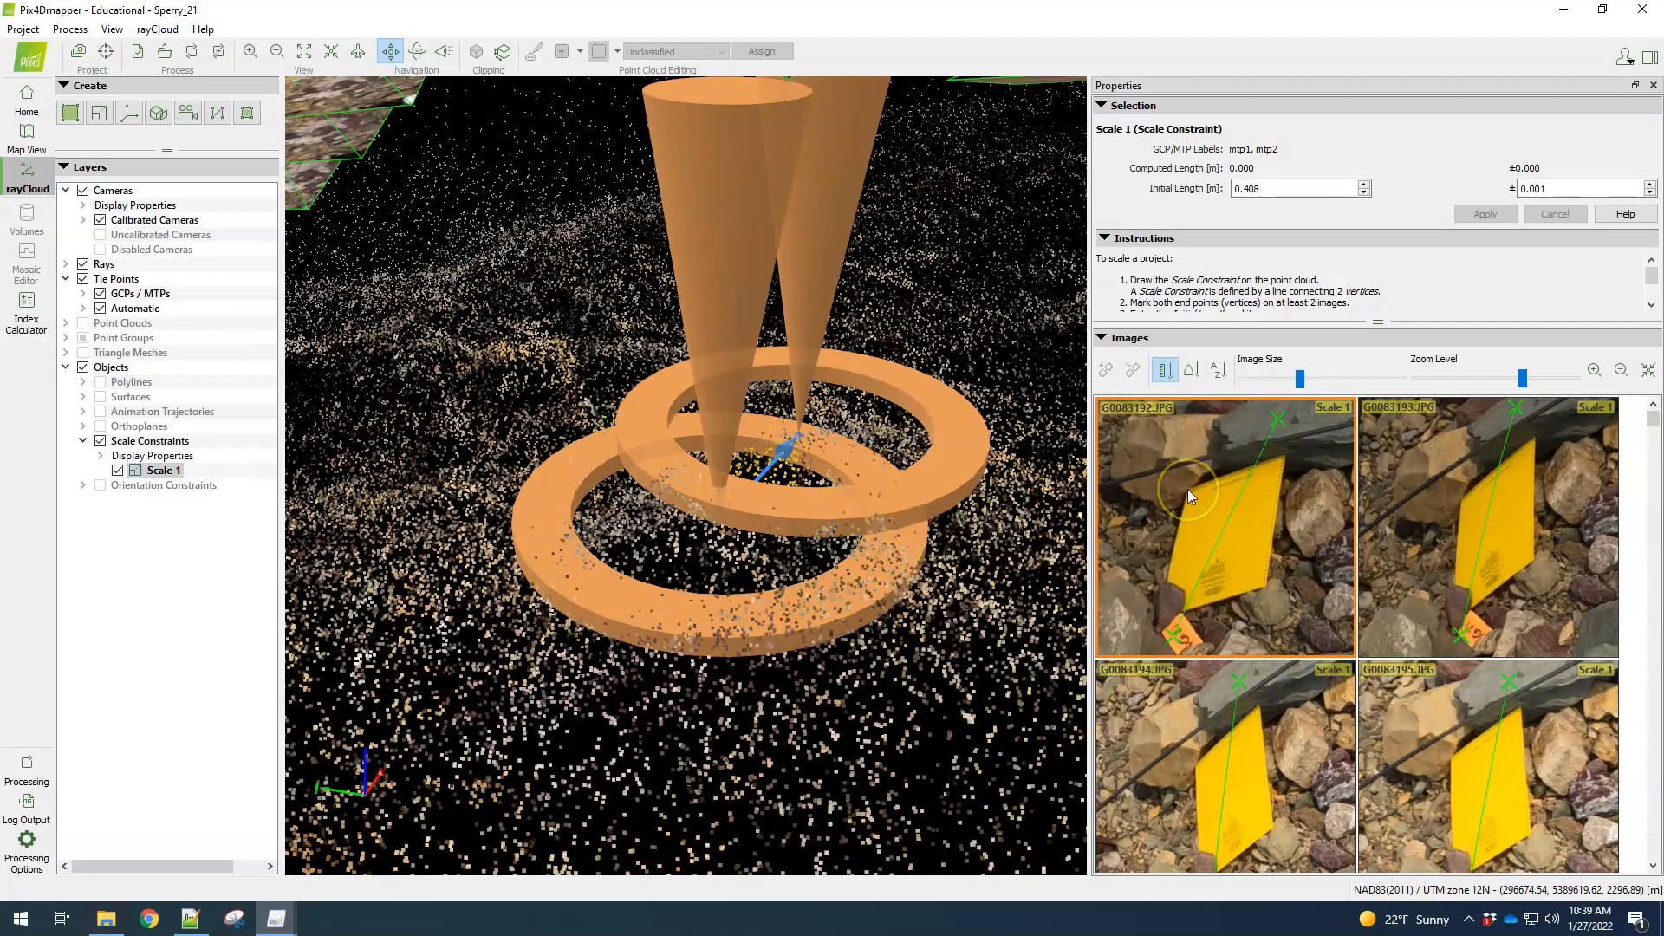
Mark the Scale 1 endpoints on the opposite notebook corners in the images
click(1170, 634)
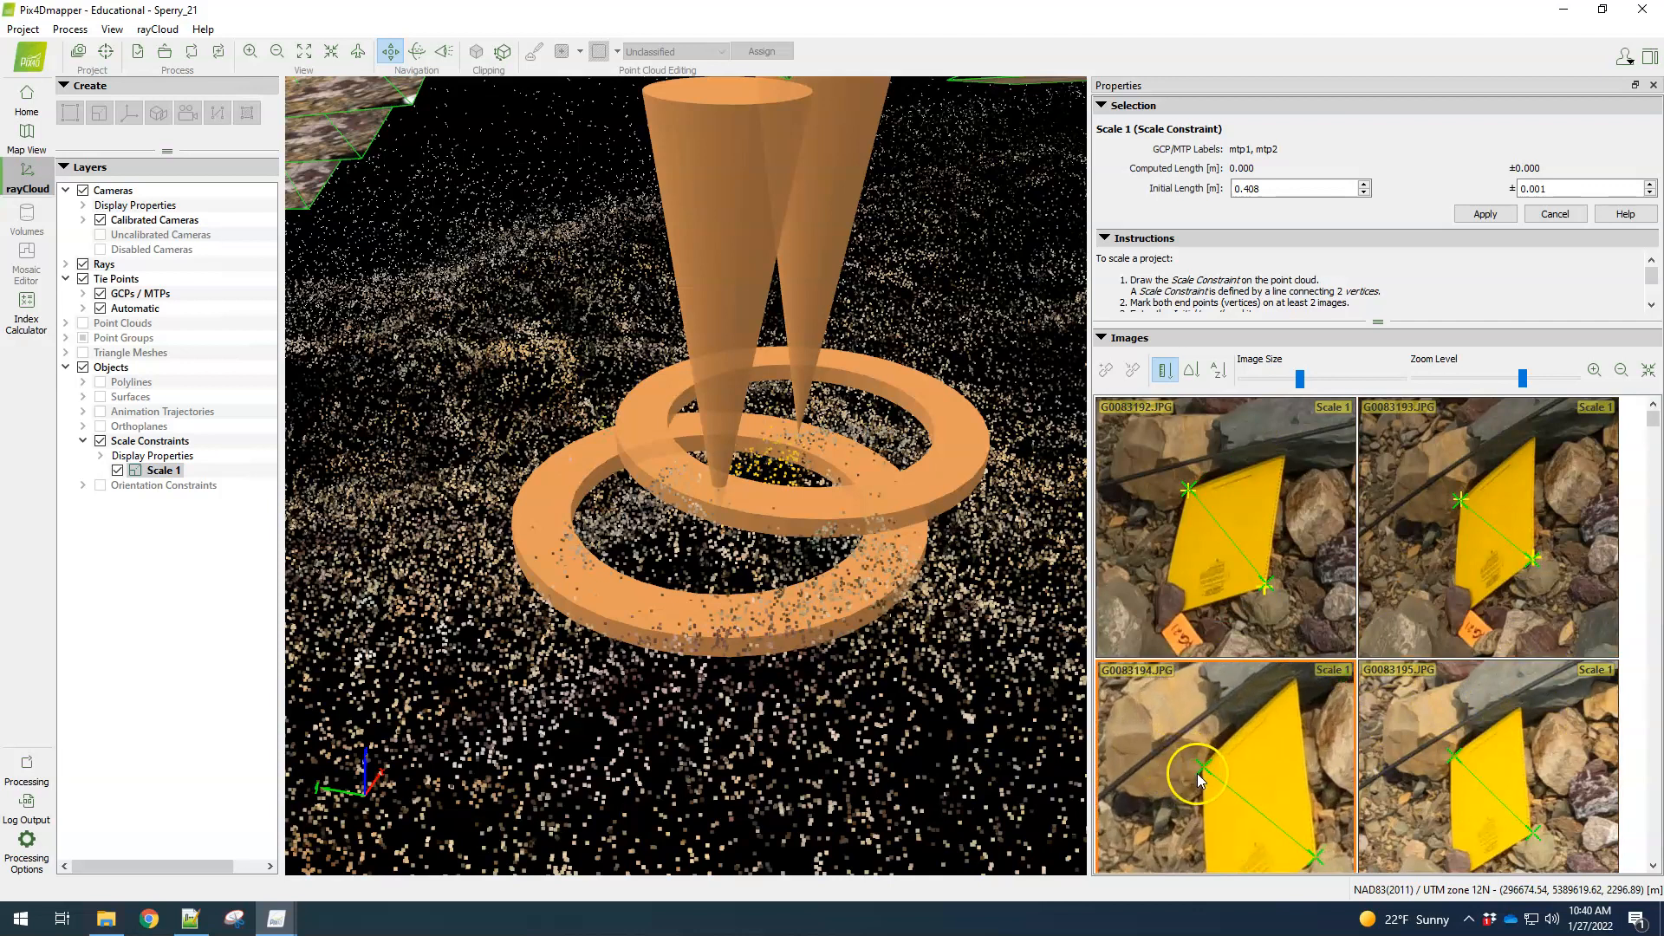
click(1202, 765)
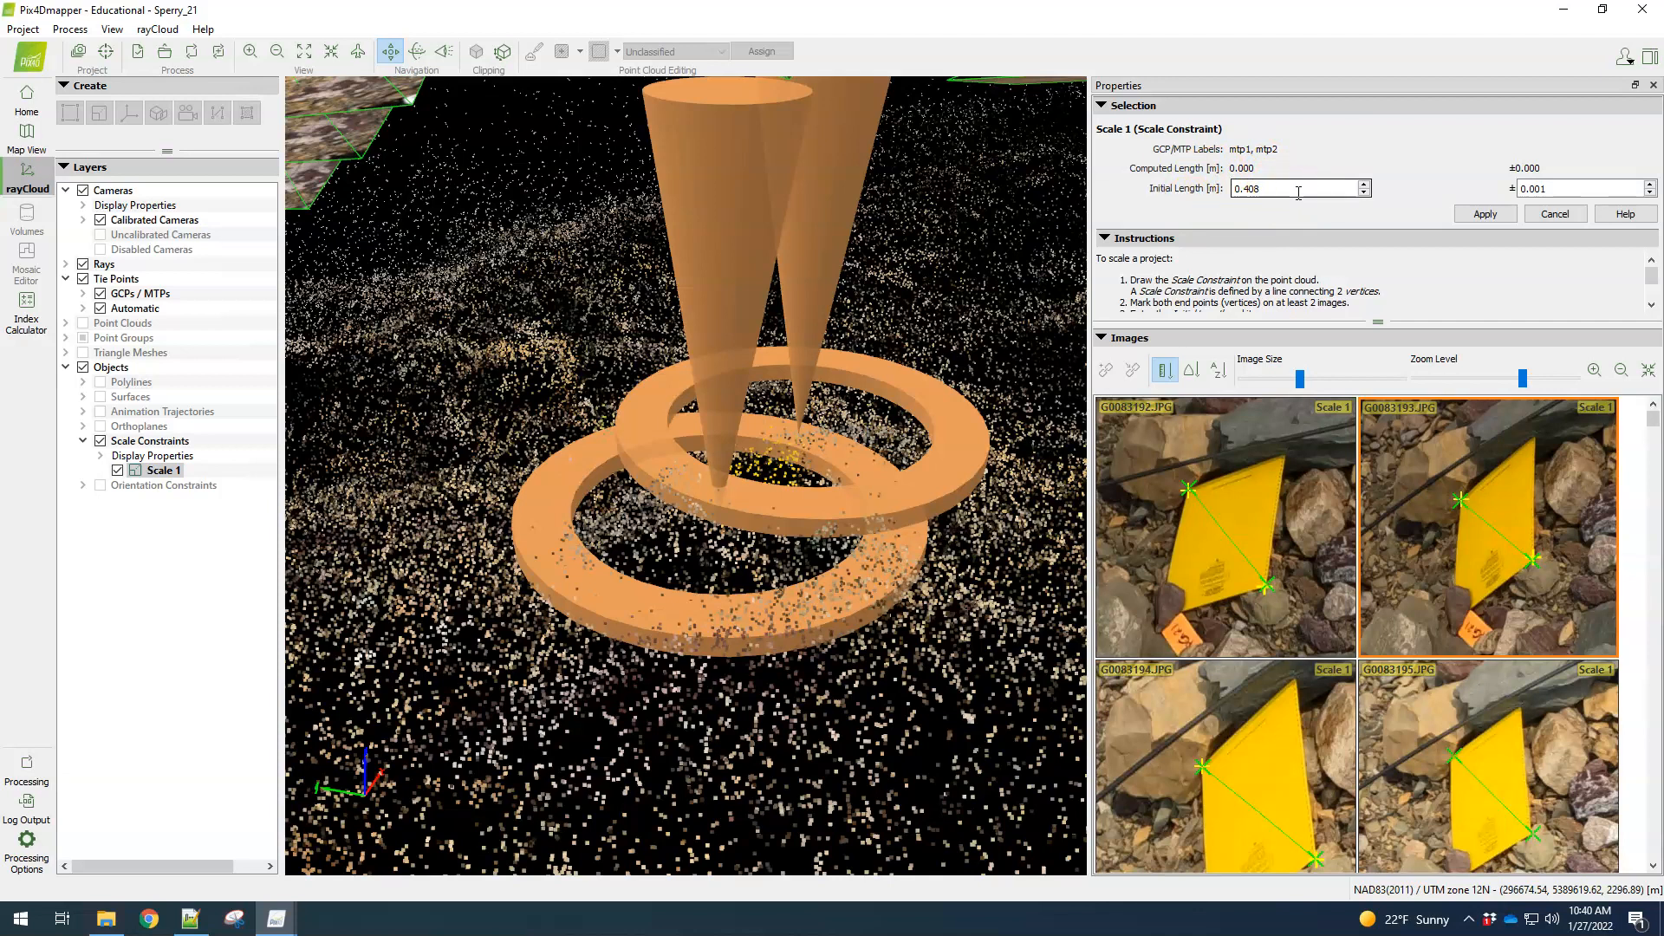
Change Scale 1's initial length from 0.408 m to 0.384 m
triple_click(1295, 188)
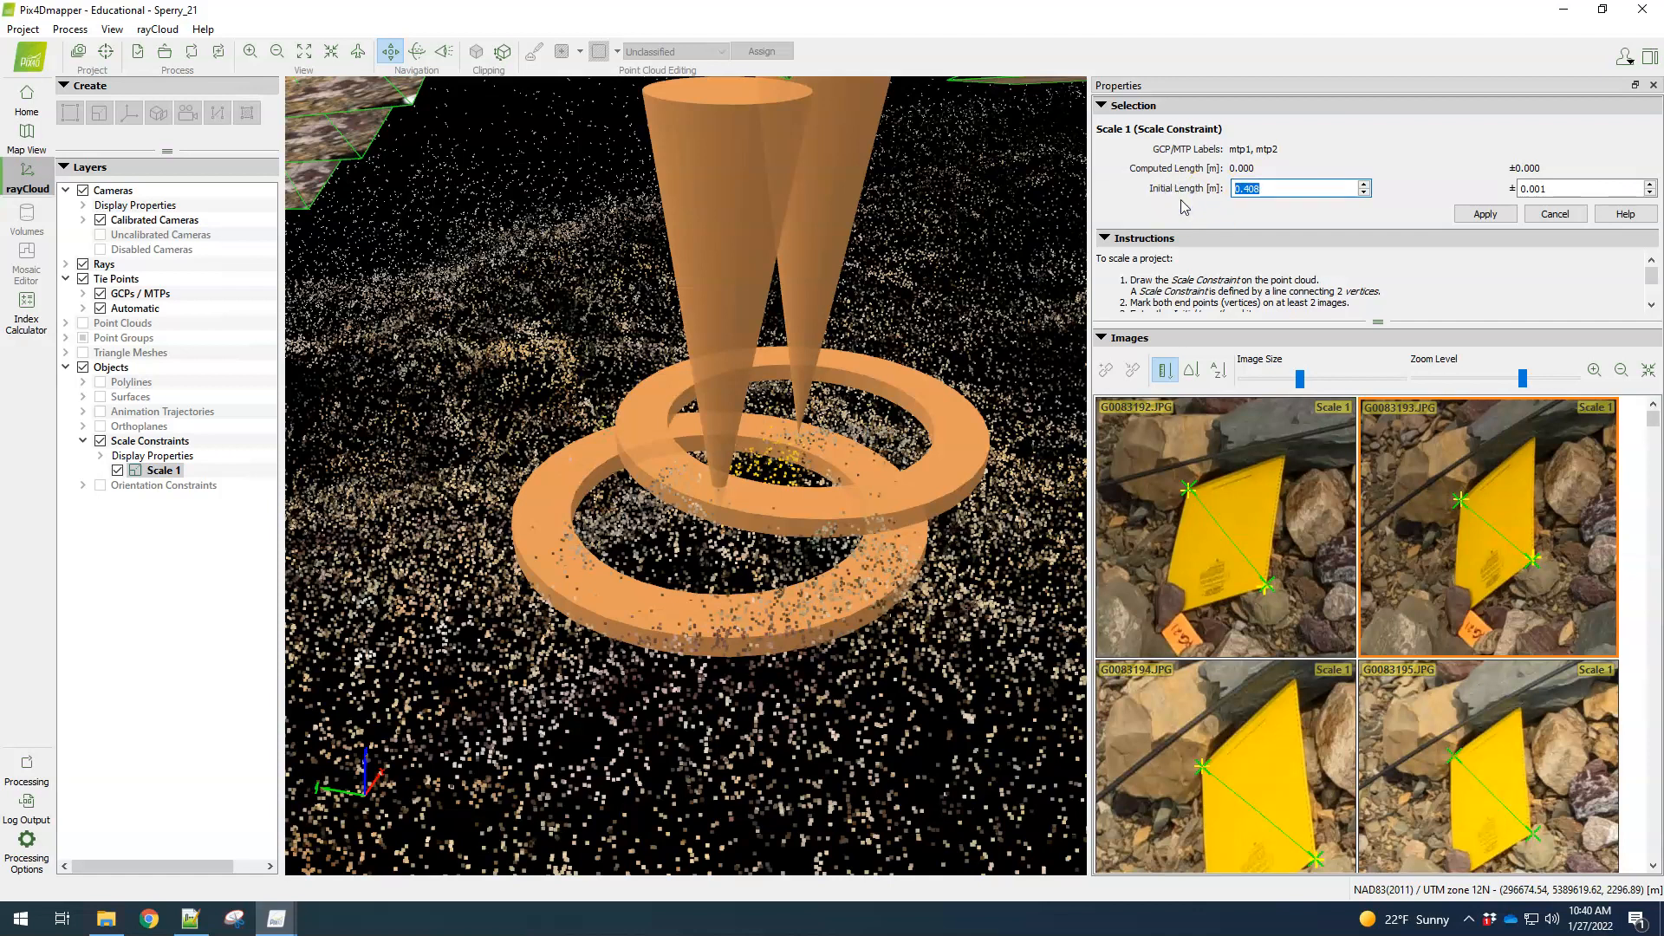
text(.384)
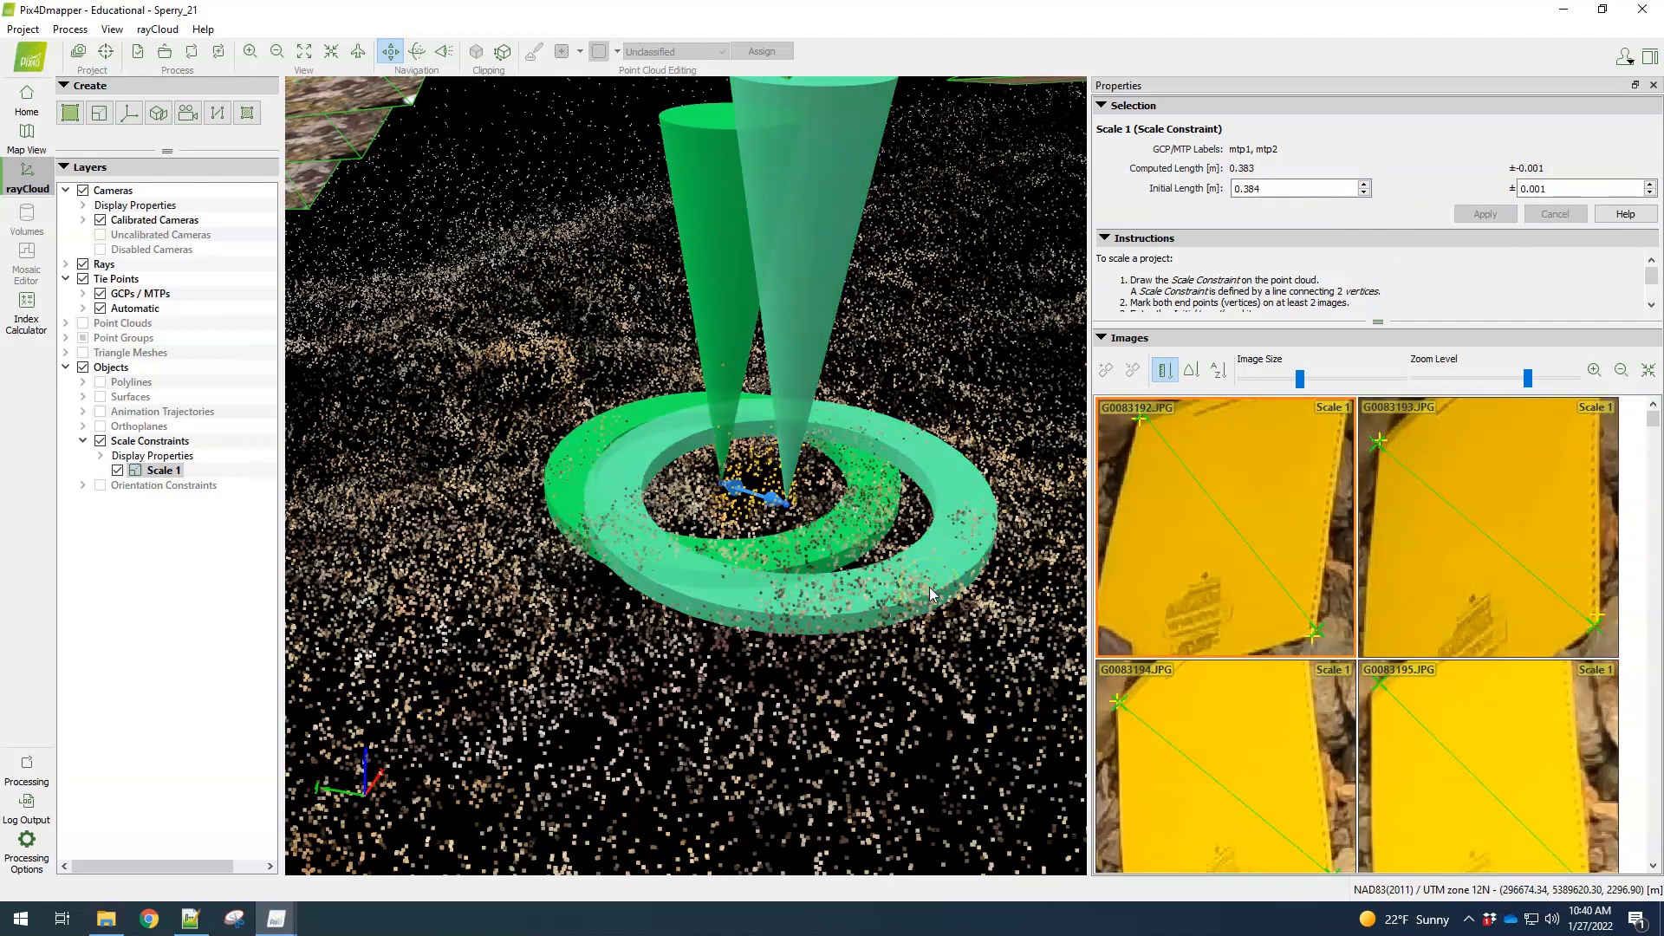
click(69, 29)
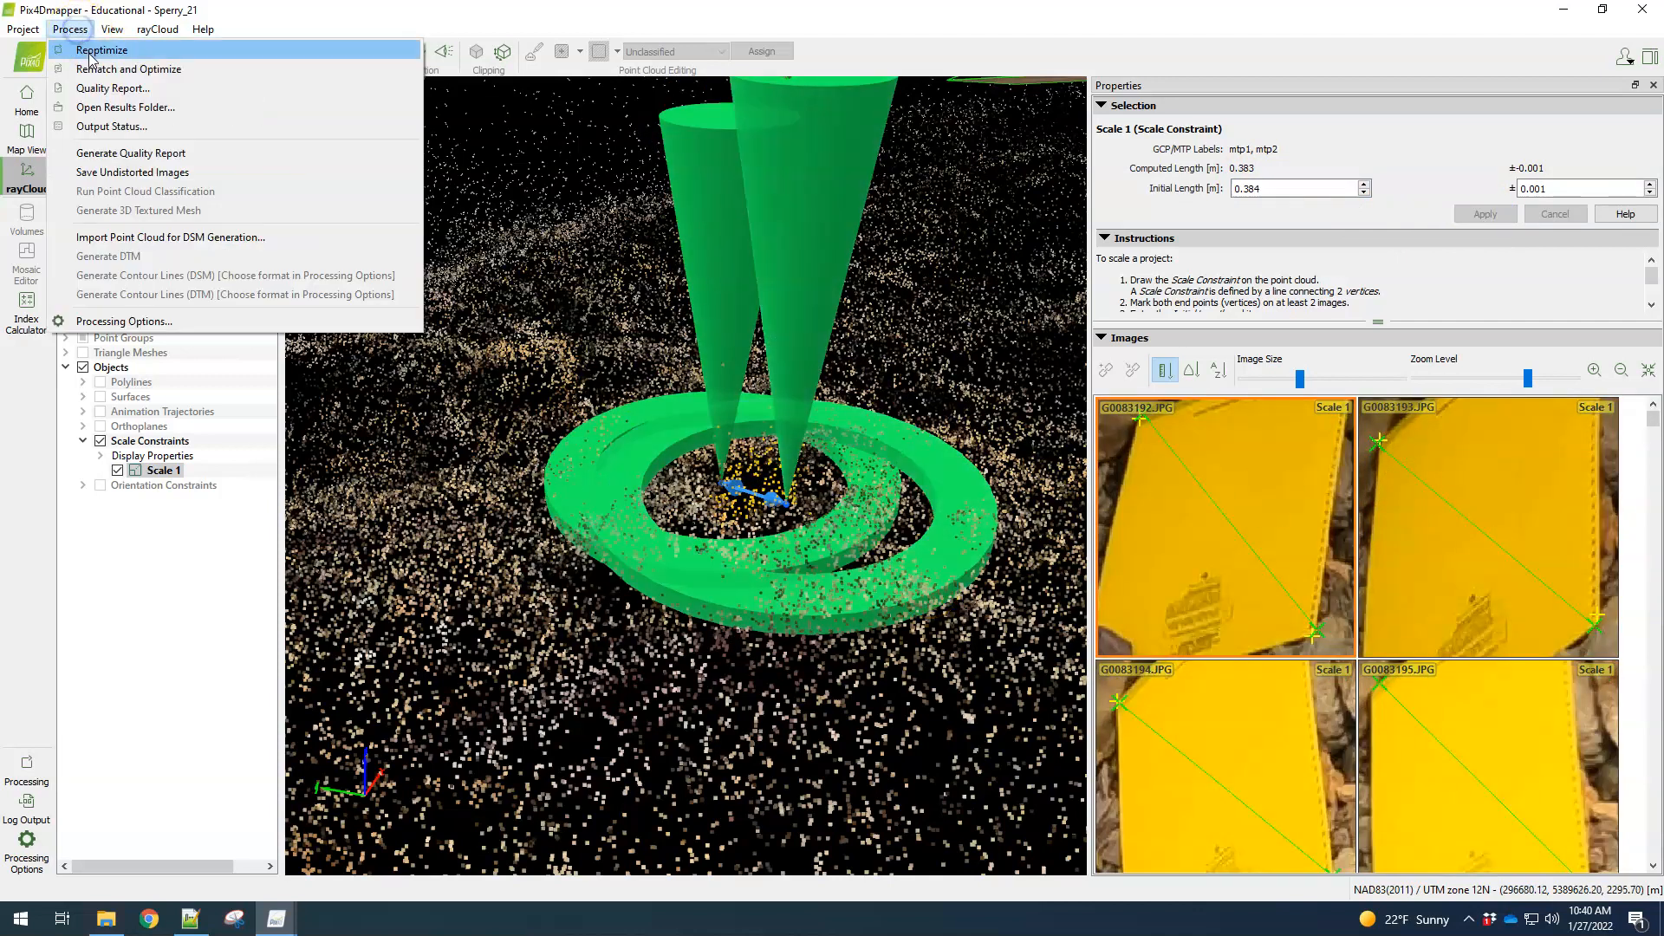
Reoptimize the project and select Point Cloud and Mesh as the next processing step
click(100, 50)
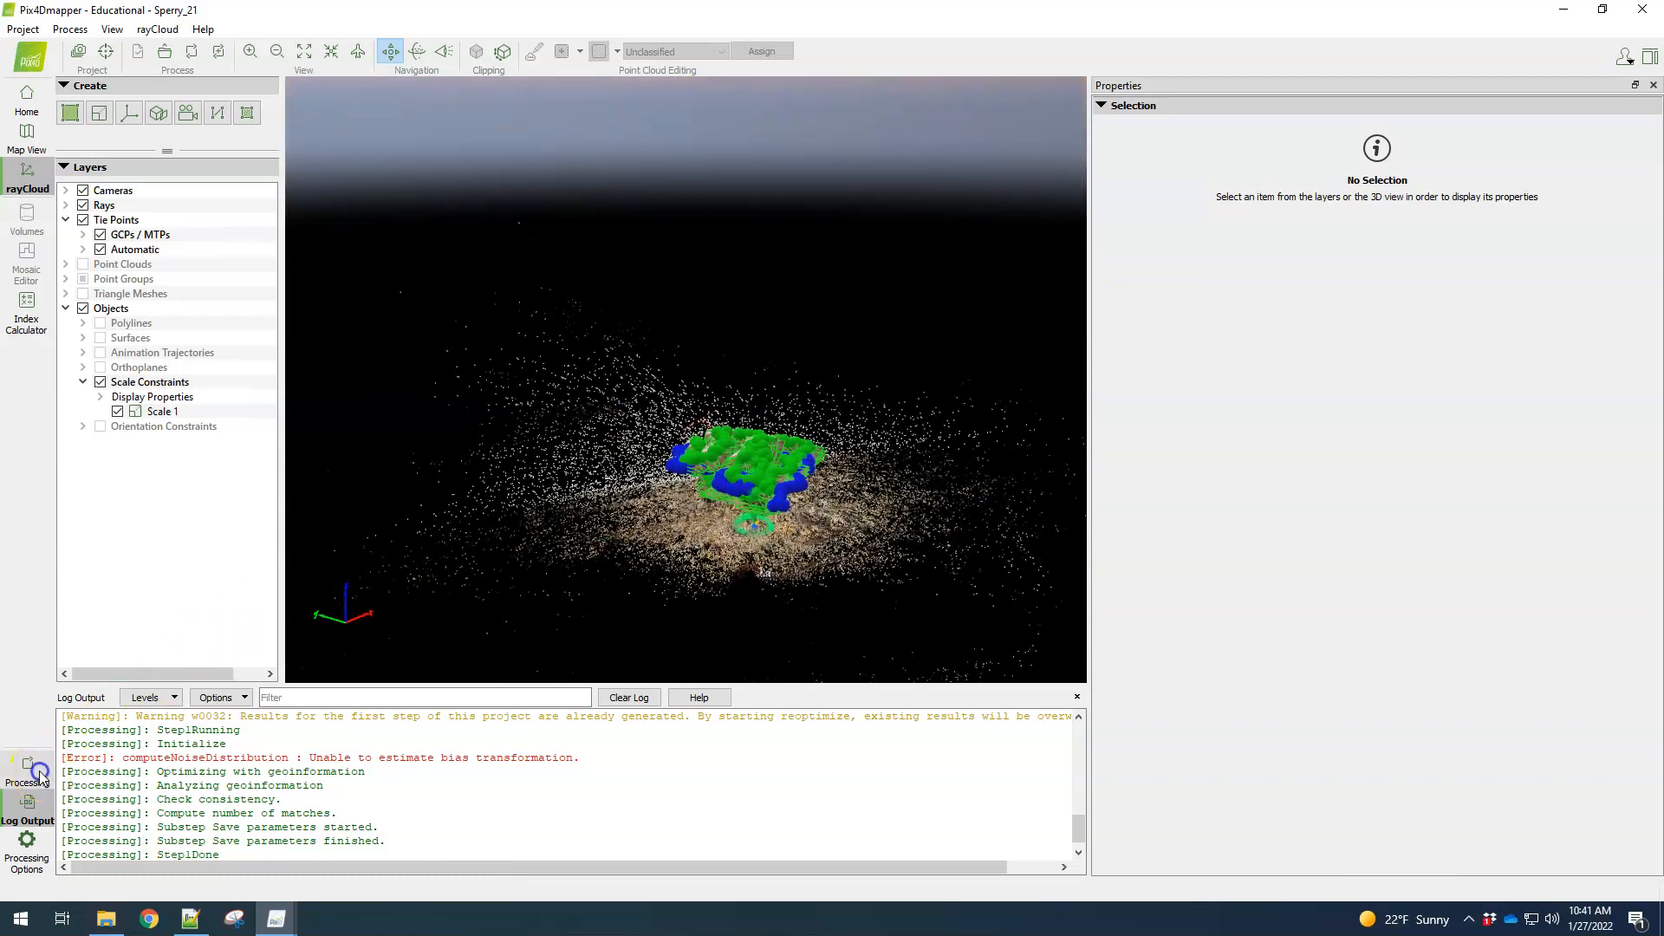
click(27, 773)
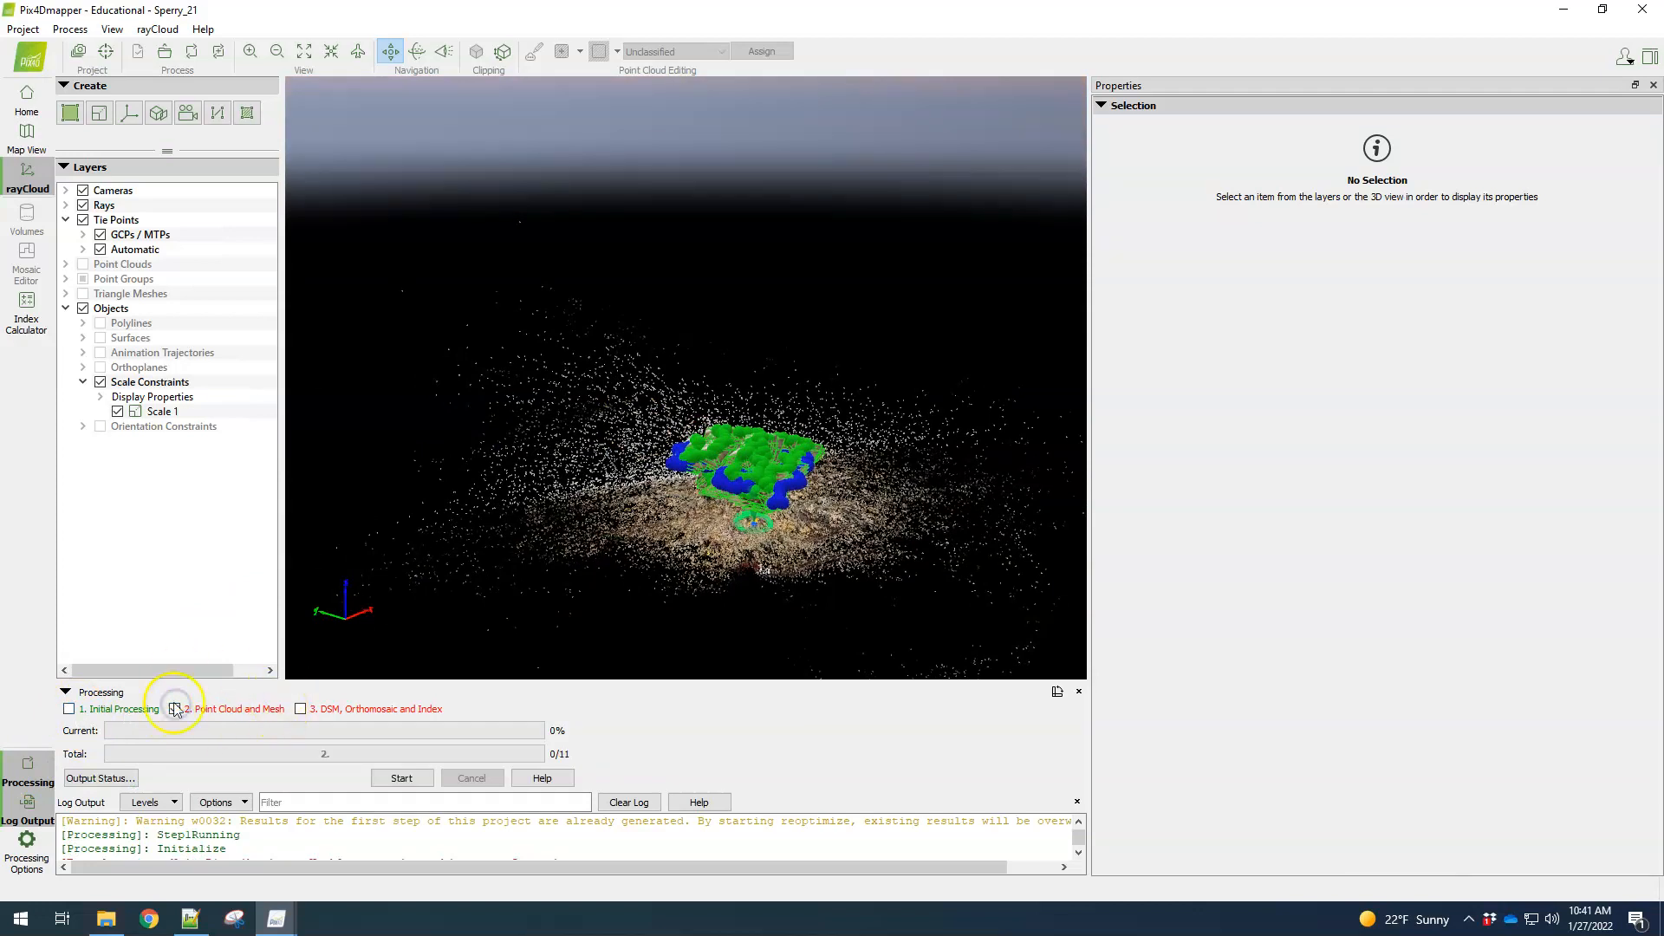
click(175, 709)
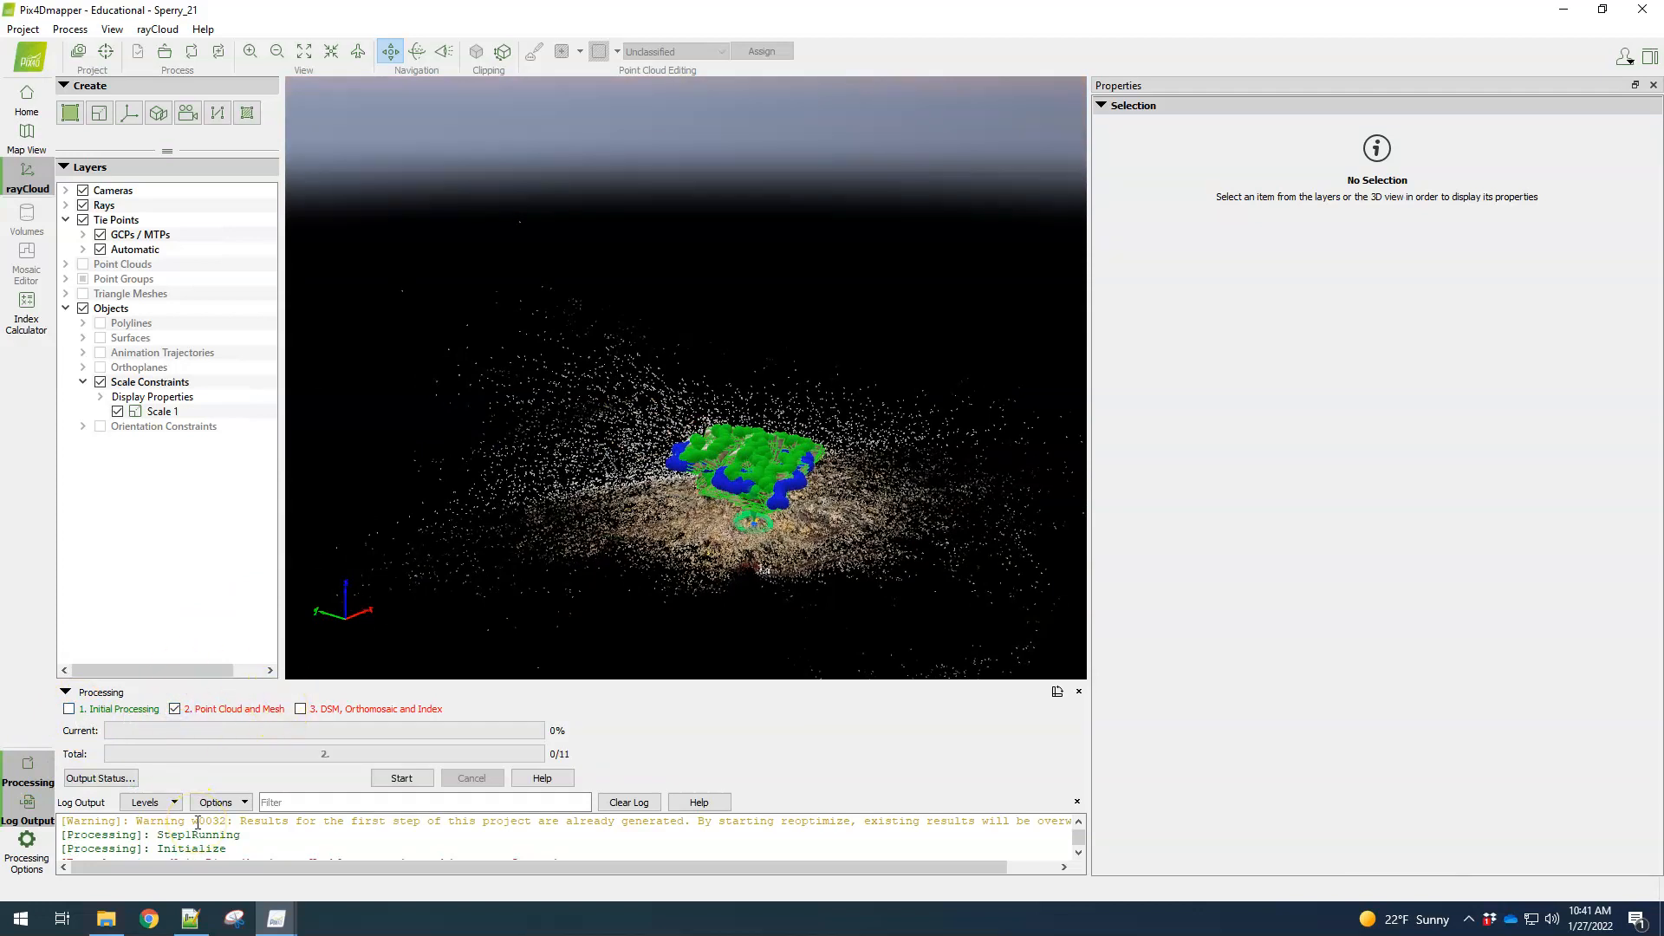